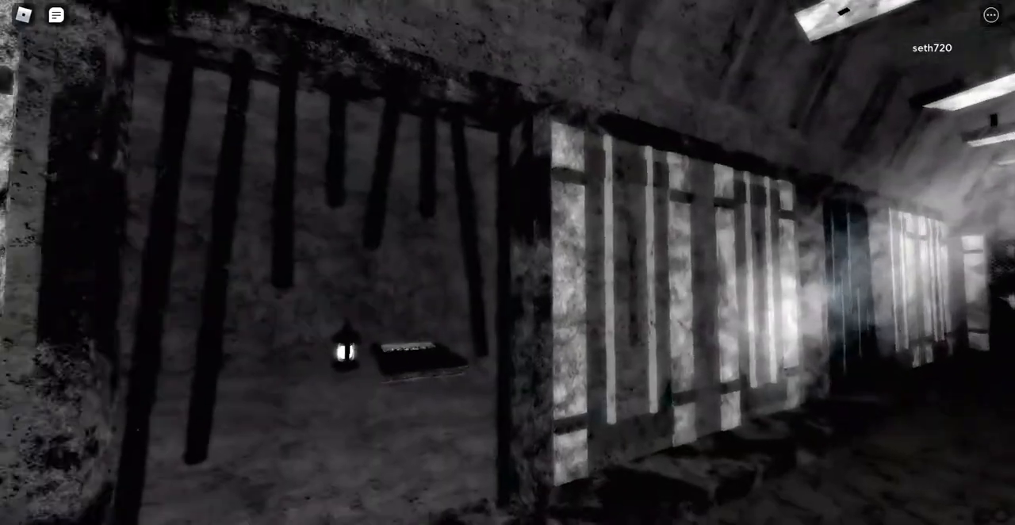
pyautogui.moveTo(508, 263)
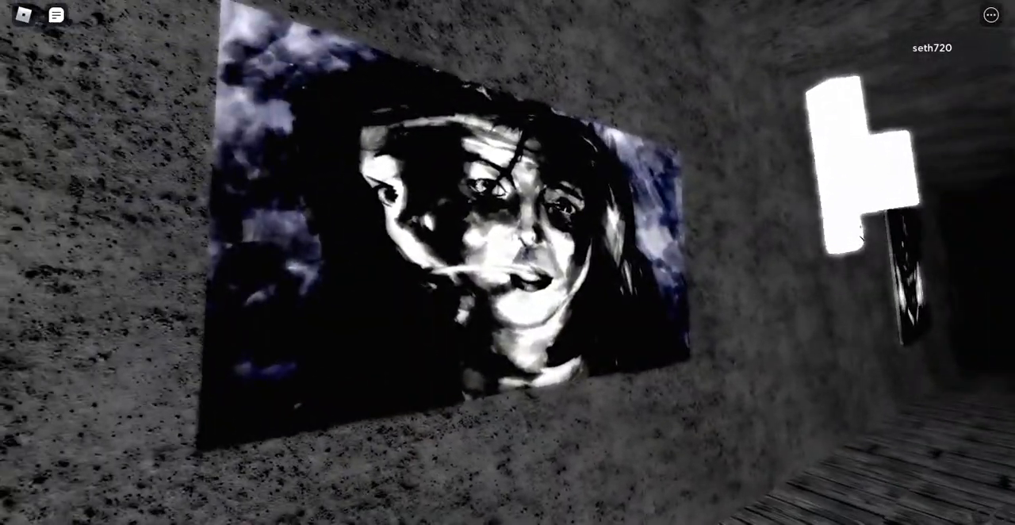
pyautogui.moveTo(507, 264)
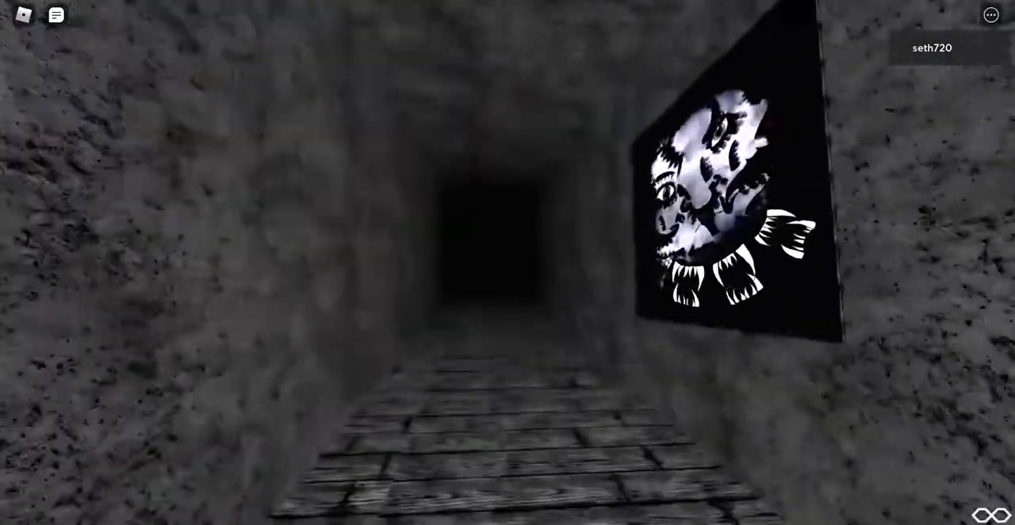
pyautogui.moveTo(508, 263)
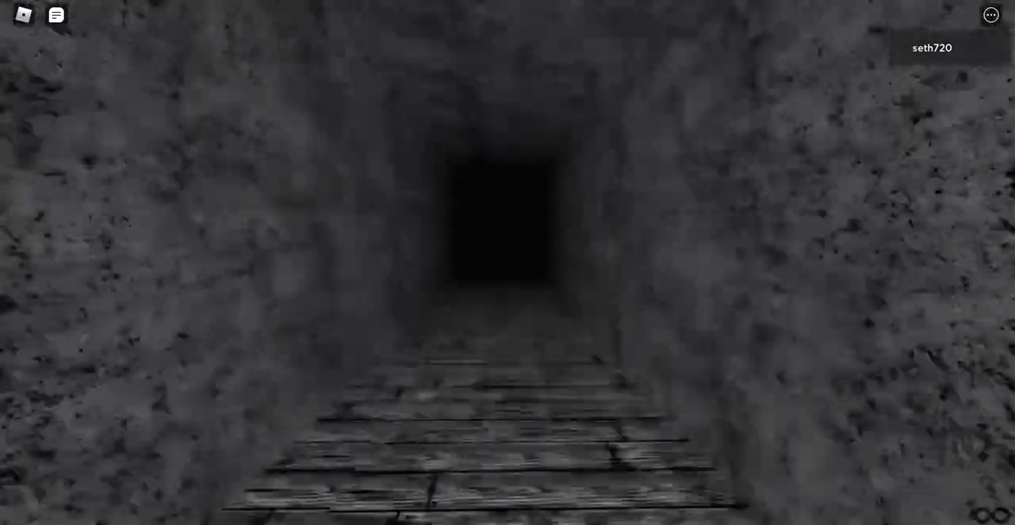
# Walk forward down the dark stone tunnel past the creepy paintings toward its black end.
pyautogui.press('w')
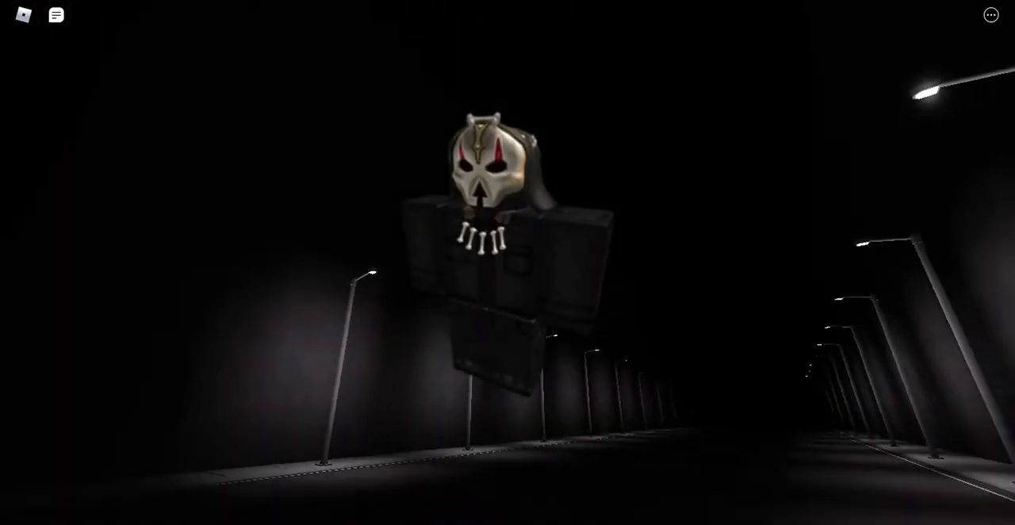
pyautogui.moveTo(508, 274)
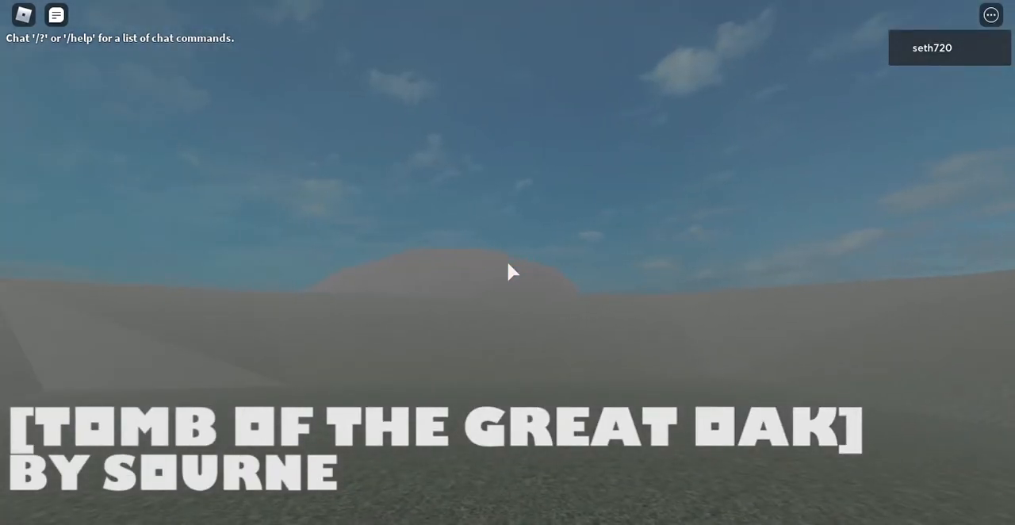
pyautogui.moveTo(510, 273)
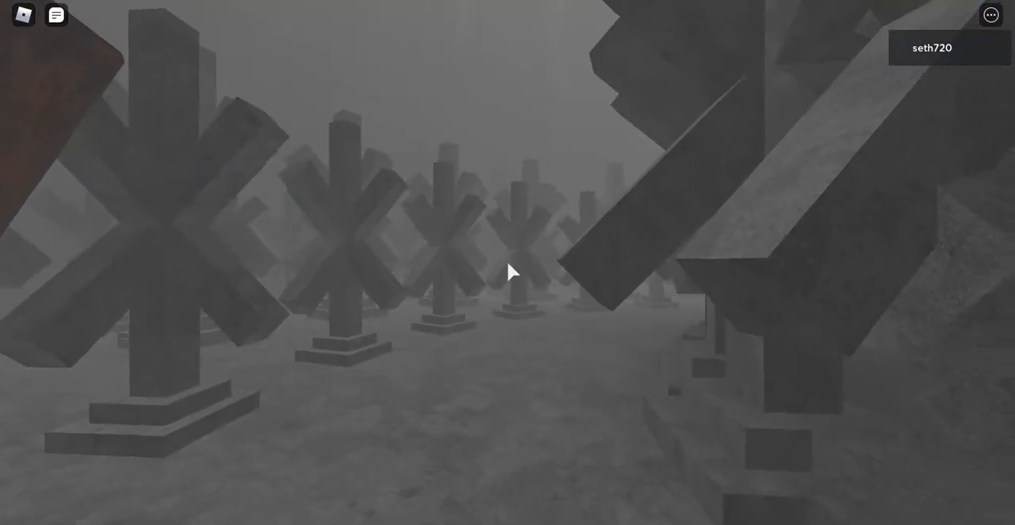
pyautogui.moveTo(508, 270)
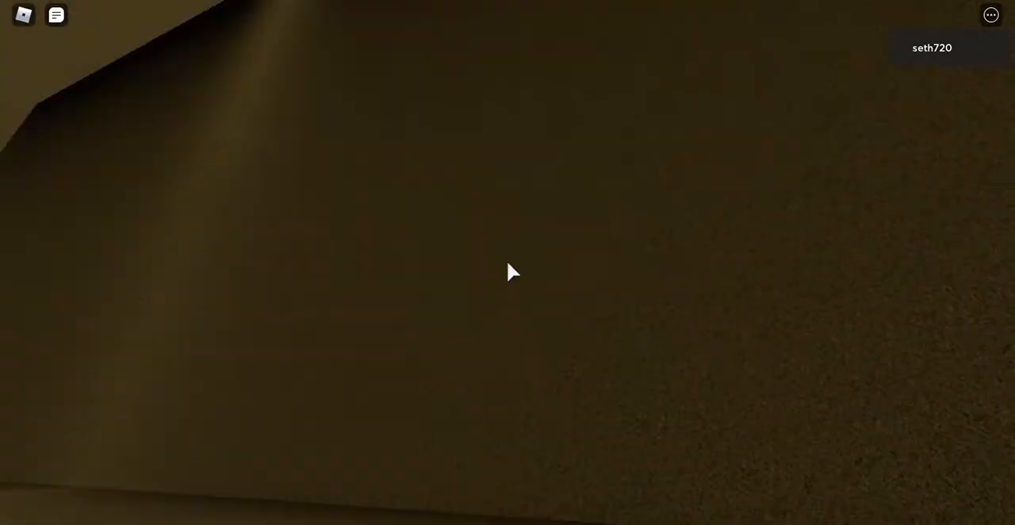
pyautogui.moveTo(507, 273)
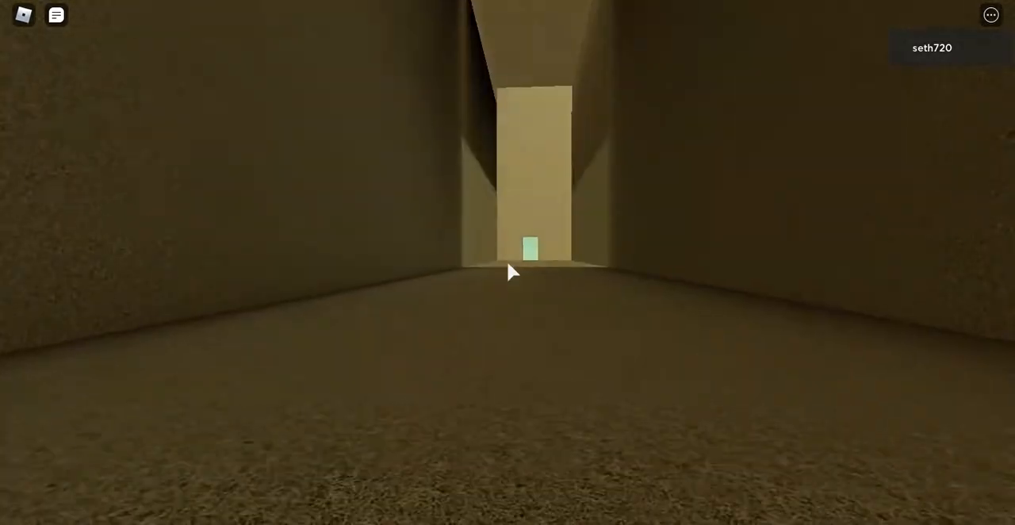
# Walk through the empty tan corridors out to the pine trees beside the glowing pink neon sign.
pyautogui.press('w')
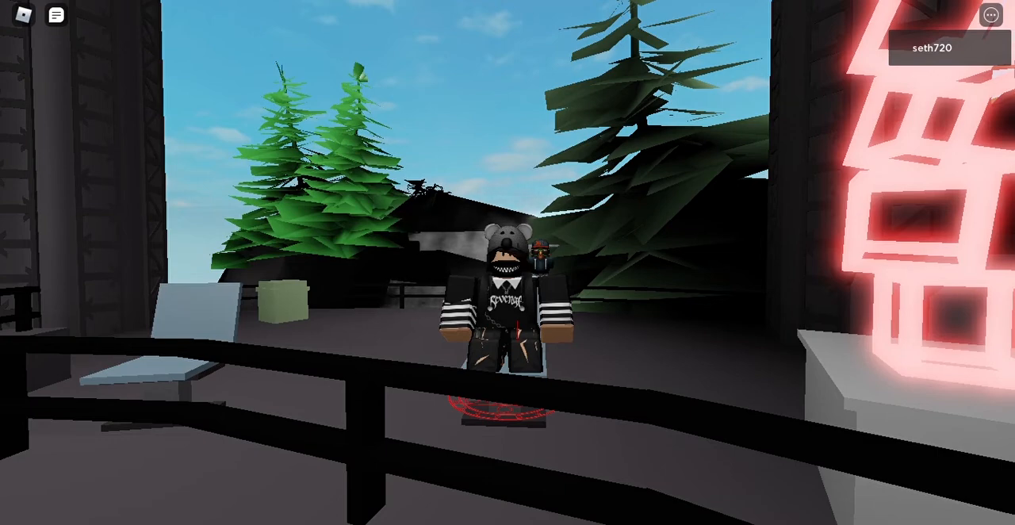
pyautogui.moveTo(948, 287)
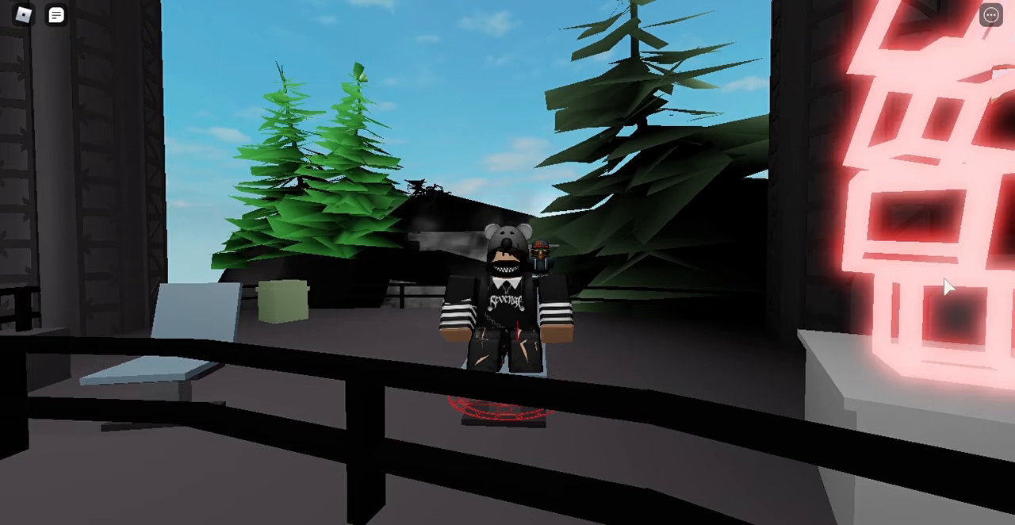